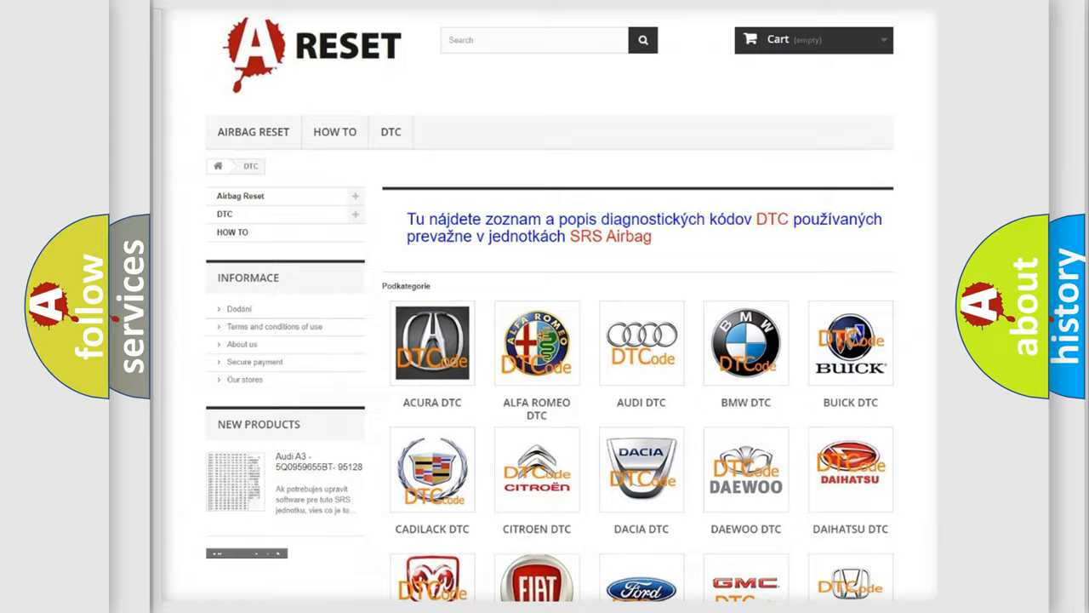
Open the Saturn trouble code list from the DTC makes catalogue and browse its codes.
{"action": "scroll", "scroll_direction": "down", "scroll_amount": 3}
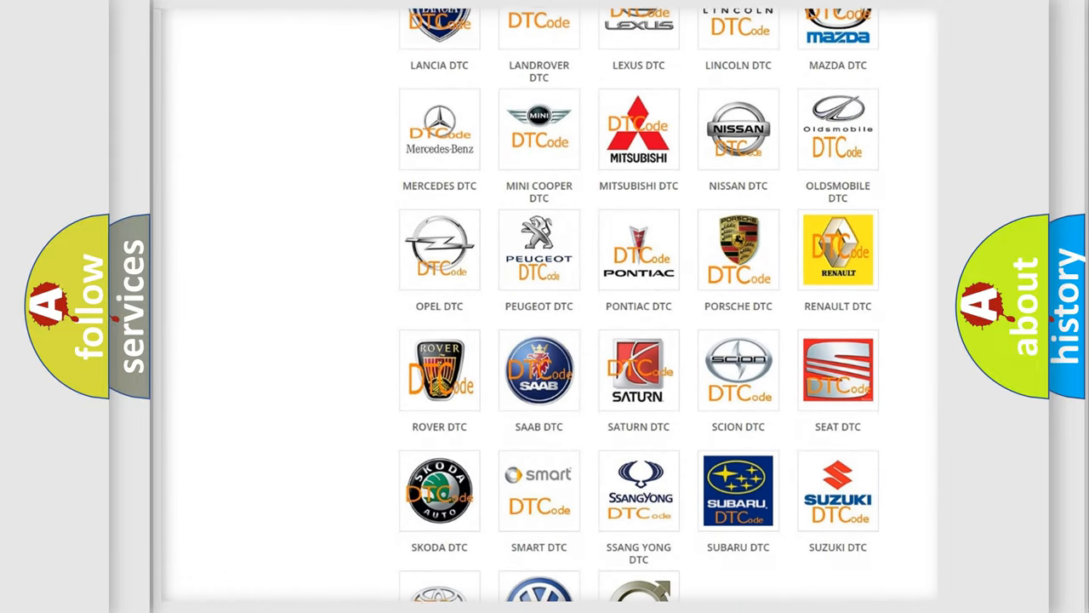
{"action": "scroll", "scroll_direction": "down", "scroll_amount": 3}
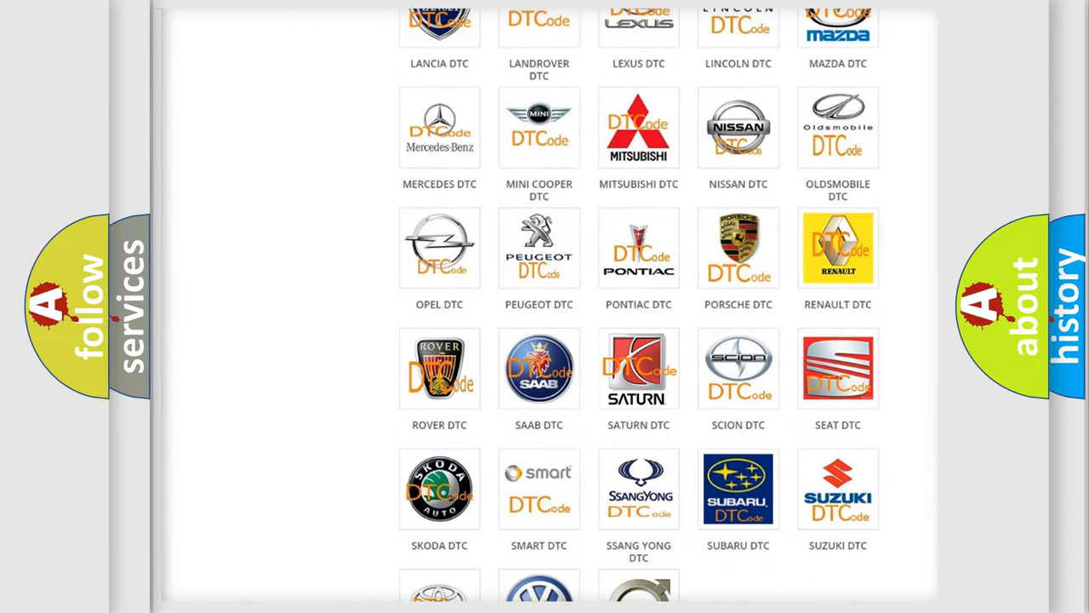
{"action": "left_click", "coordinate": [638, 367]}
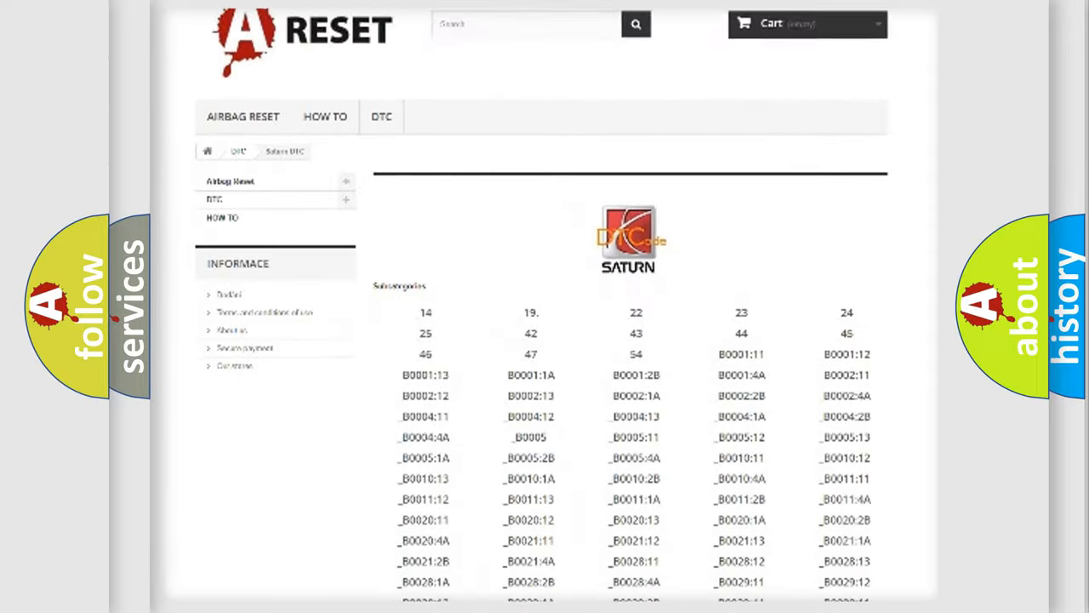
{"action": "scroll", "scroll_direction": "down", "scroll_amount": 3}
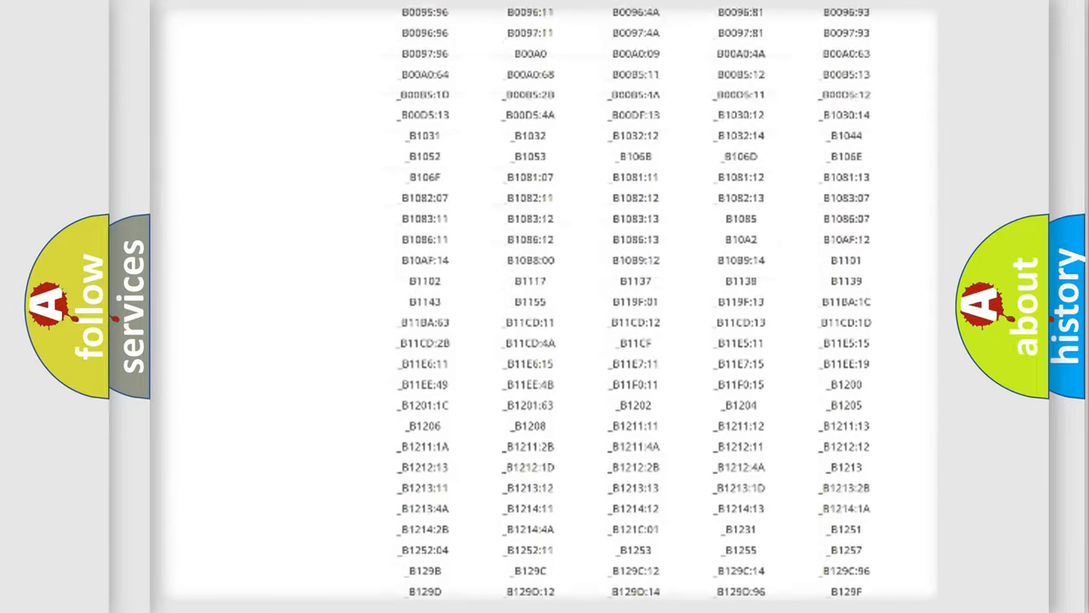
{"action": "scroll", "scroll_direction": "up", "scroll_amount": 3}
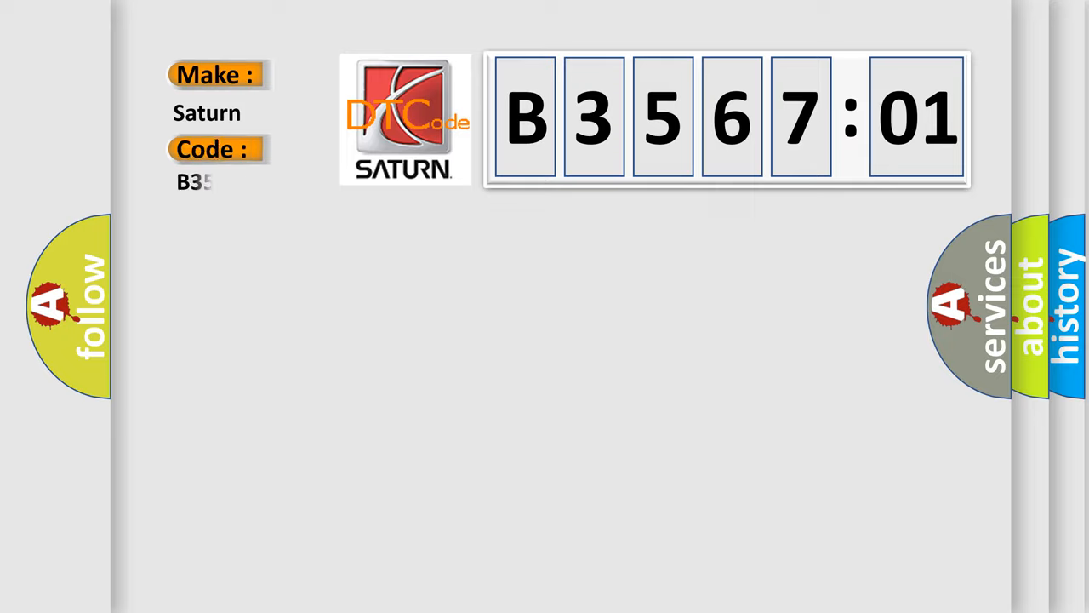
Complete the Code field to read B356701 under Make: Saturn.
{"action": "type", "text": "356701"}
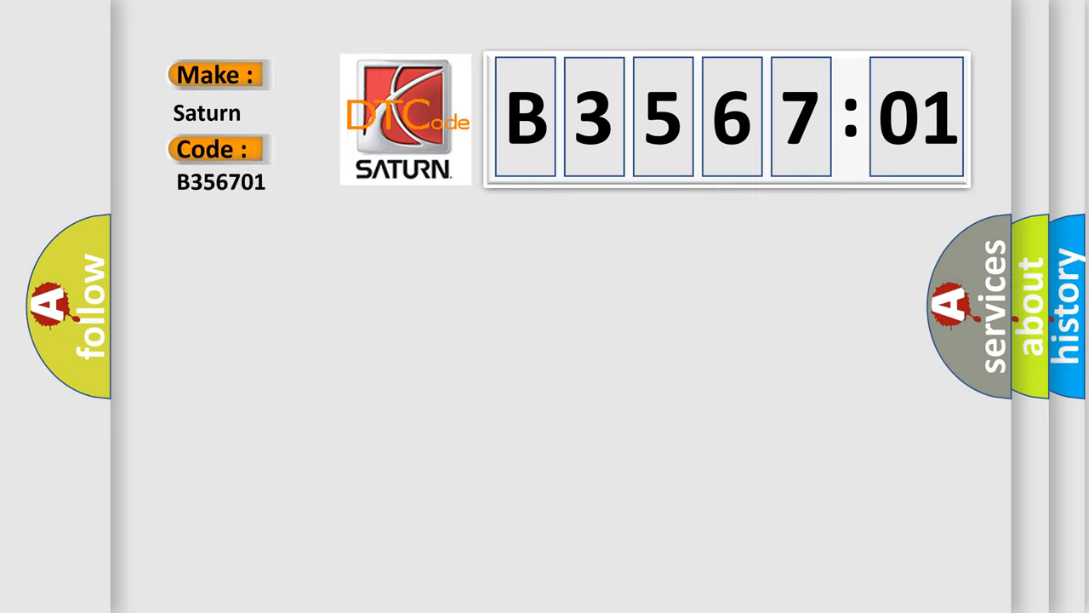